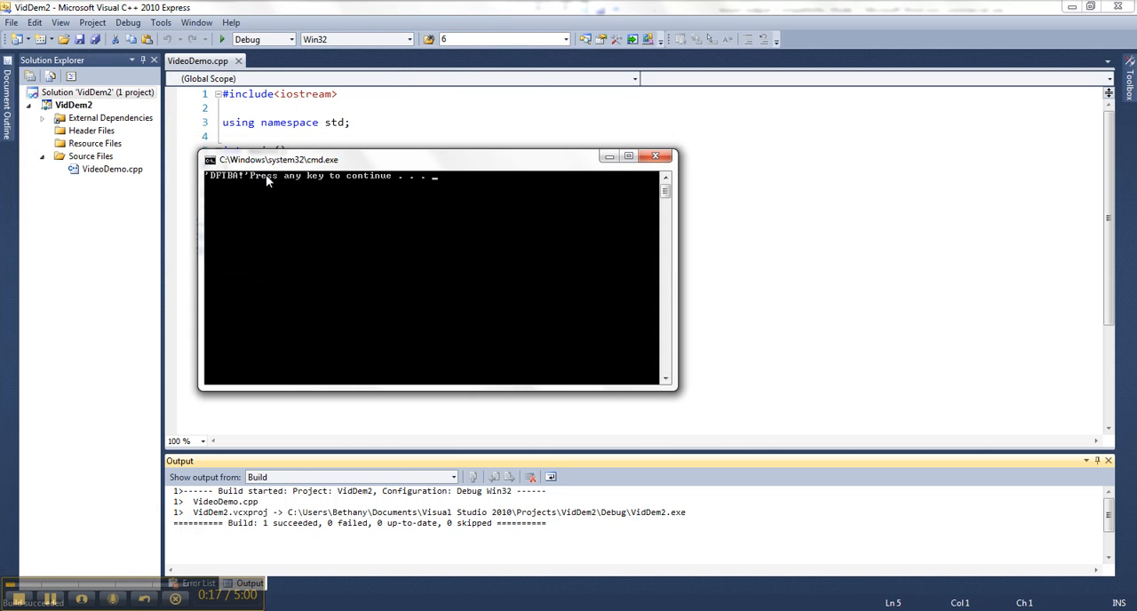
Rebuild and run the "\\DFTBA\\" version, then restore line 8 to print plain DFTBA!
key("enter")
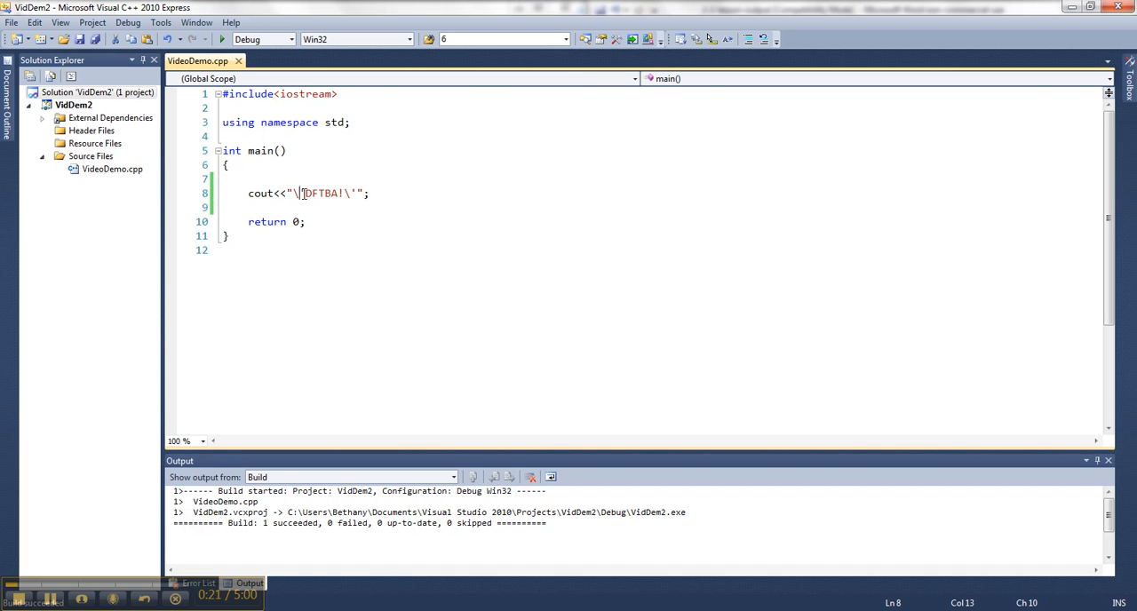
type("D")
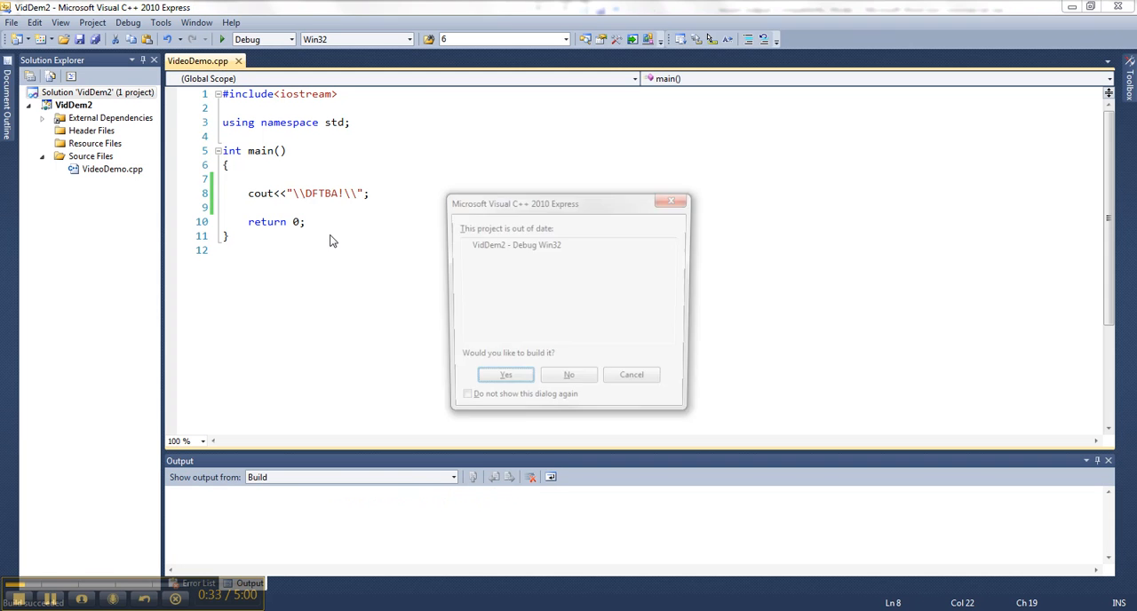
left_click(505, 375)
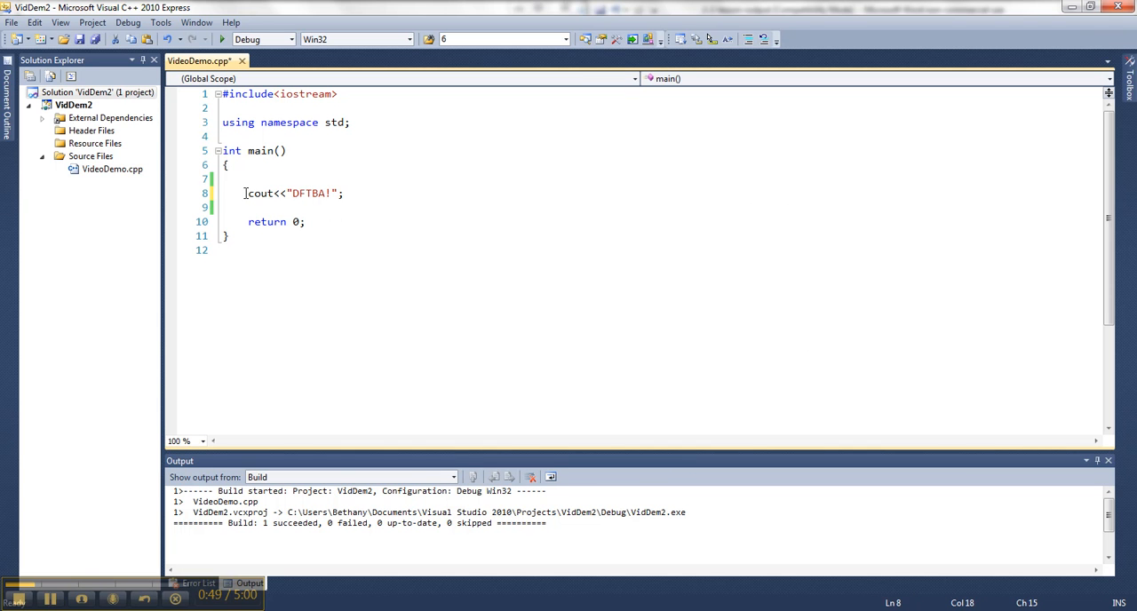
Add a second line cout<<"\a"; sending the alert character, and build and run it
left_click_drag(249, 191, 338, 192)
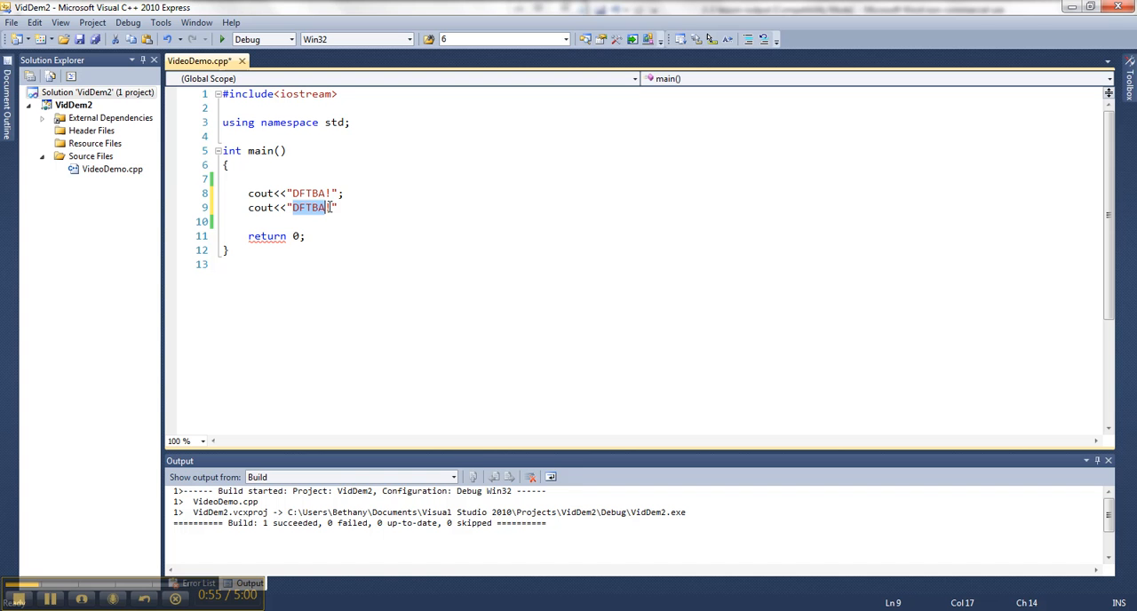
type("!")
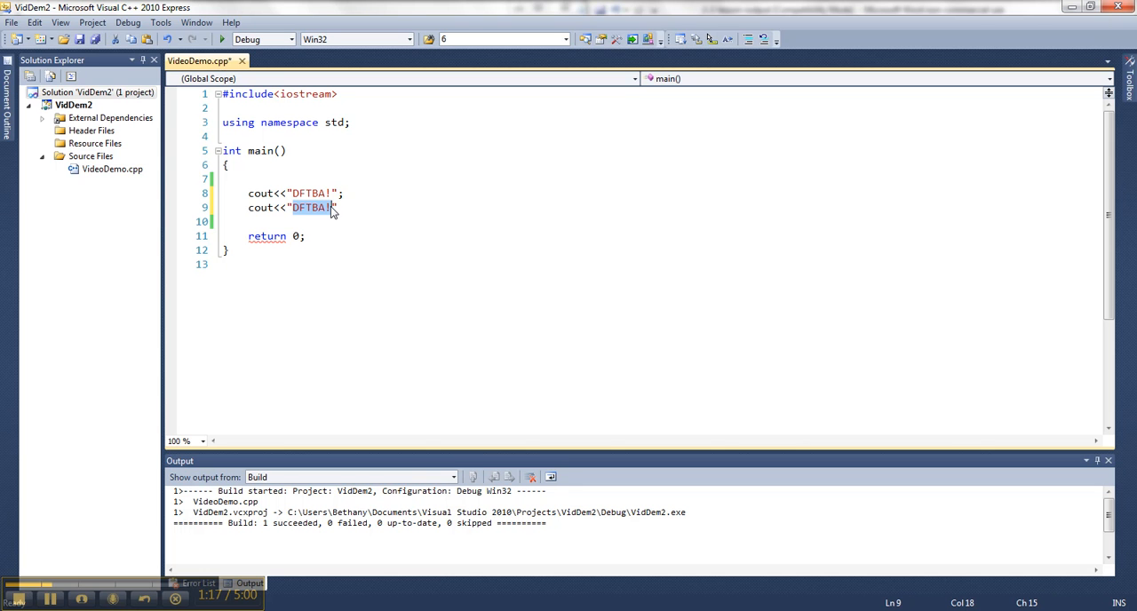
type("\\a")
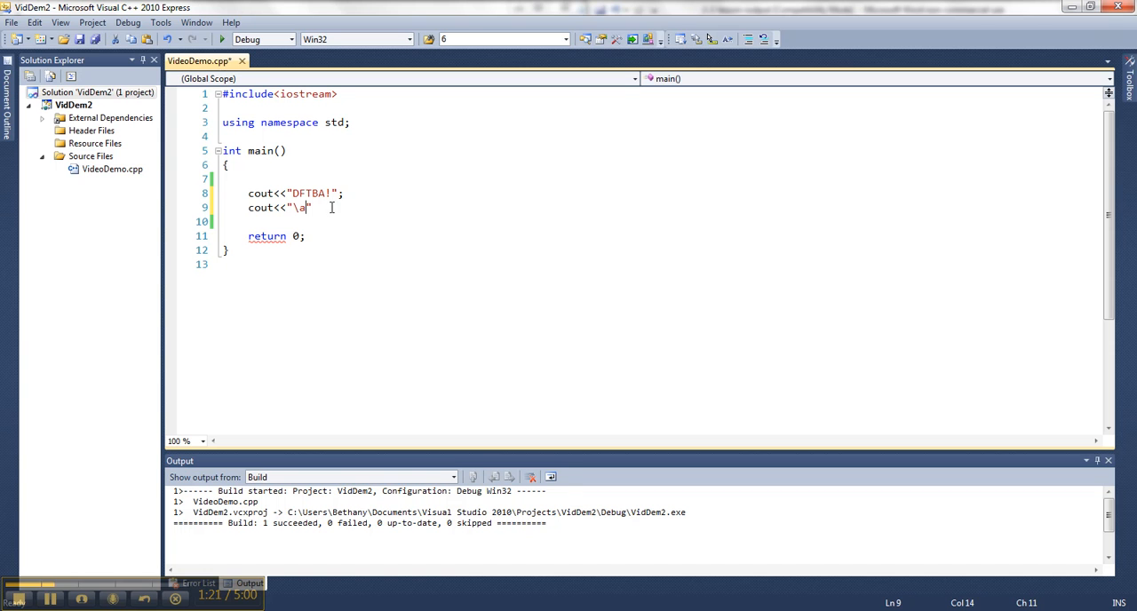
type("\";")
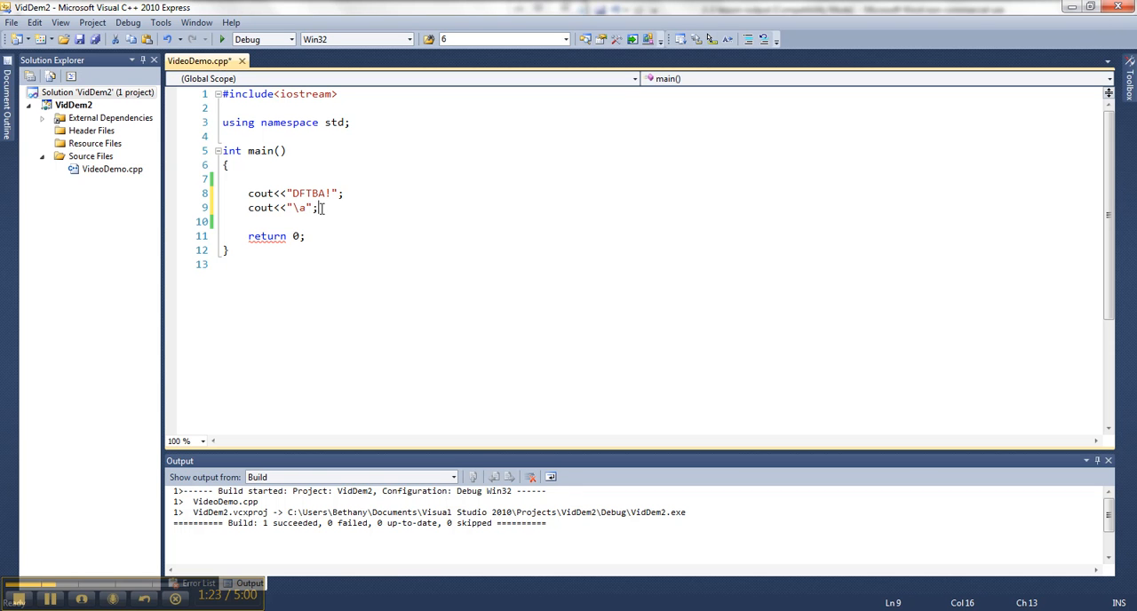
left_click(326, 313)
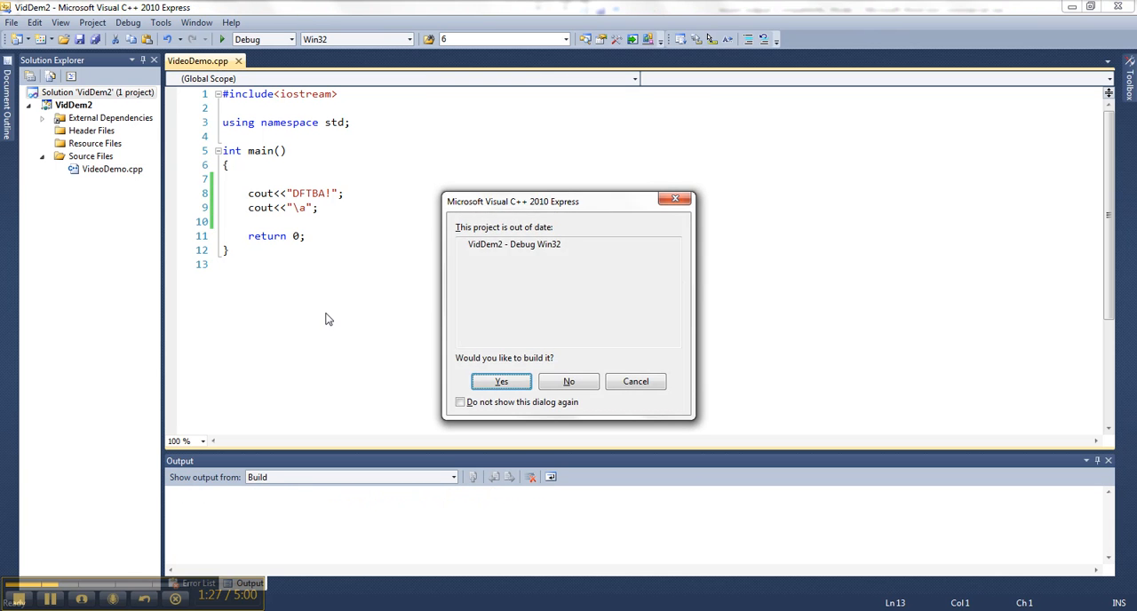
left_click(501, 380)
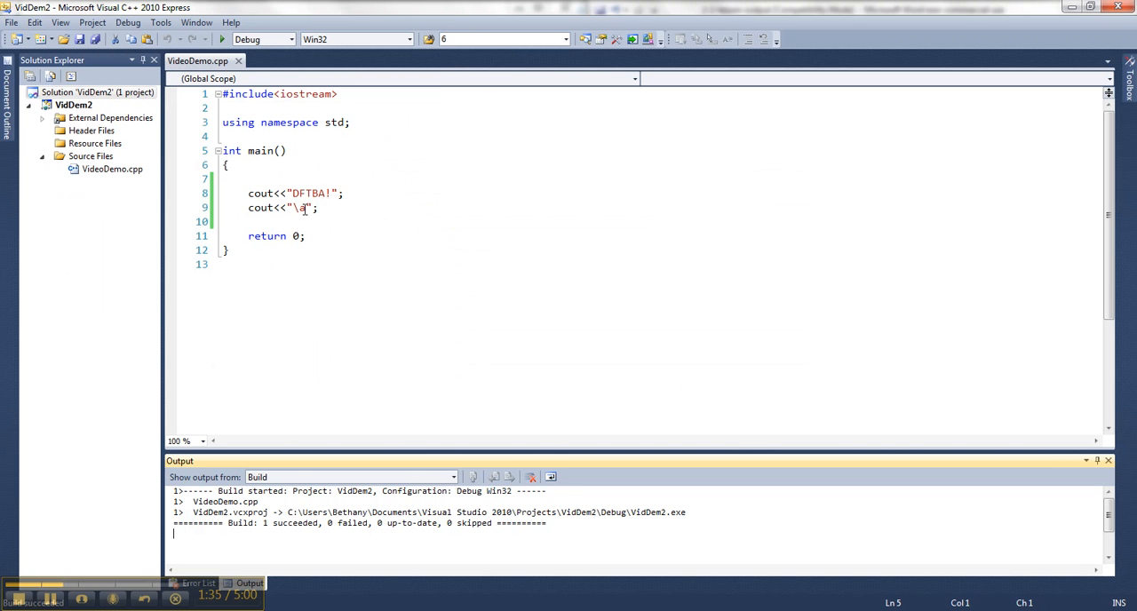
Fill line 9's string with a long run of repeated \a alerts and rebuild and run it
left_click(306, 208)
type("\\a\\a\\a\\a\\a\\a\\a\\a\\a\\a\\a\\a\\a\\a\\a\\a\\a\\a\\a\\a\\a\\a\\a\\a\\a\\a\\a\\a\\a\\a\\a")
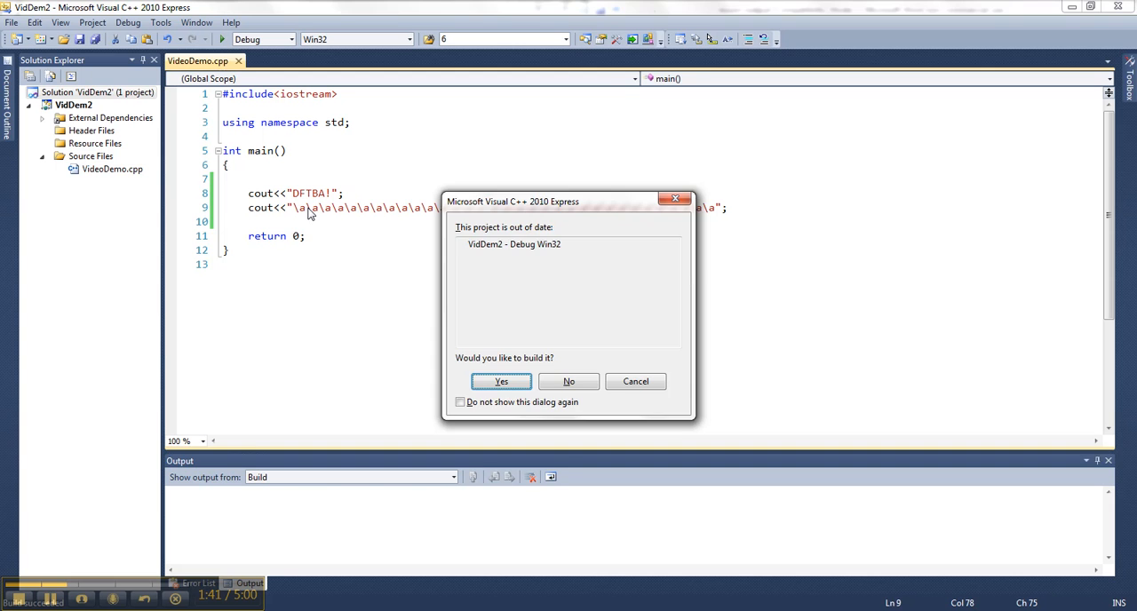
left_click(501, 380)
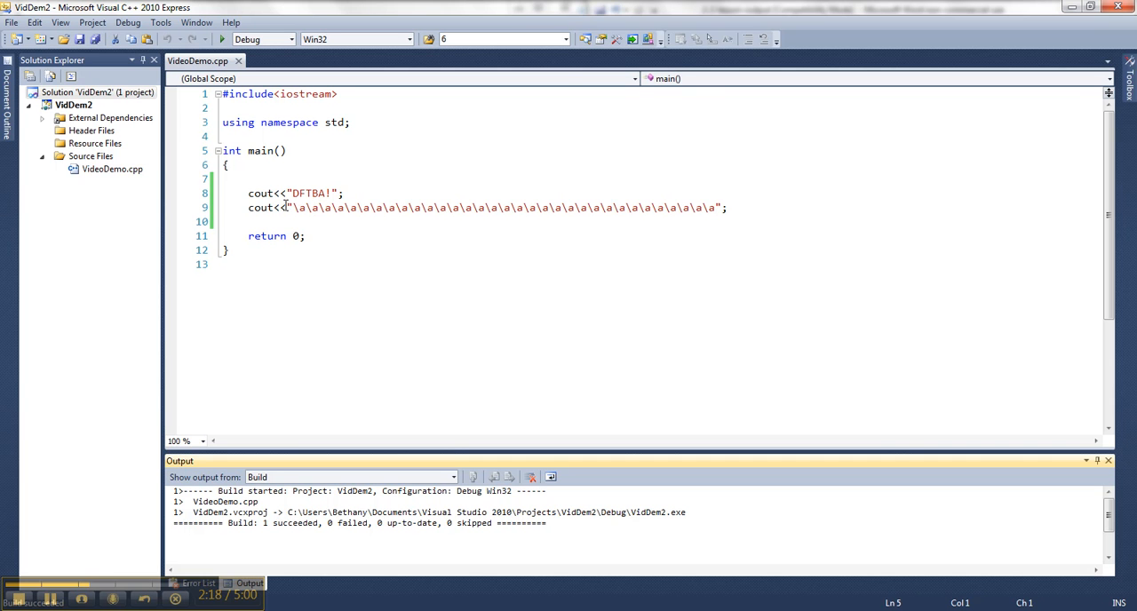
Delete the repeated \a run from line 9, leaving cout<< with a single quoted "\a"
left_click_drag(291, 207, 567, 206)
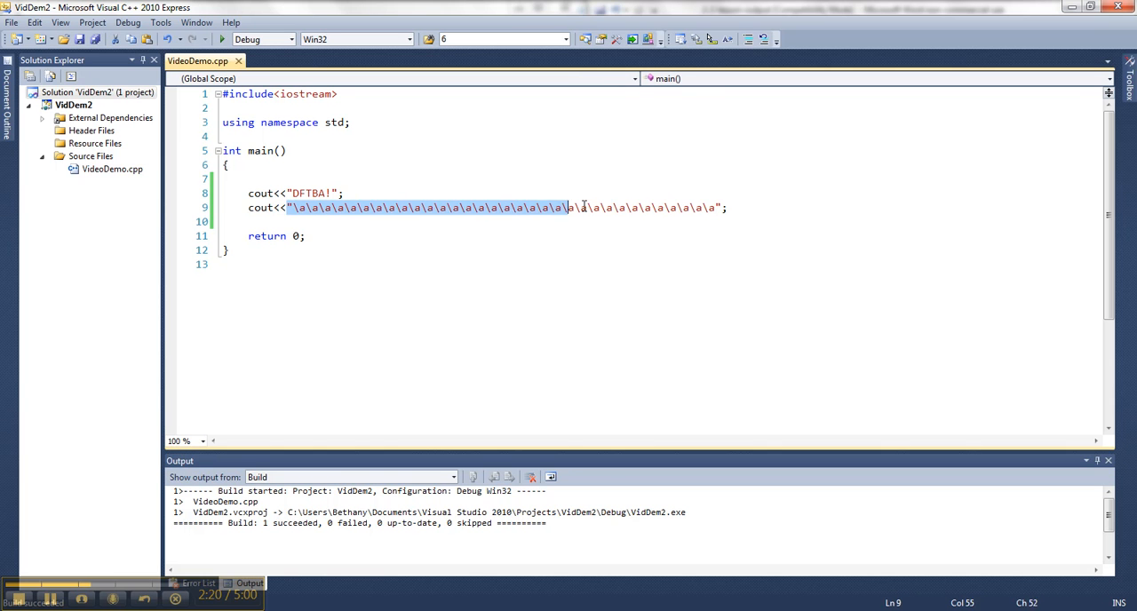
key("Delete")
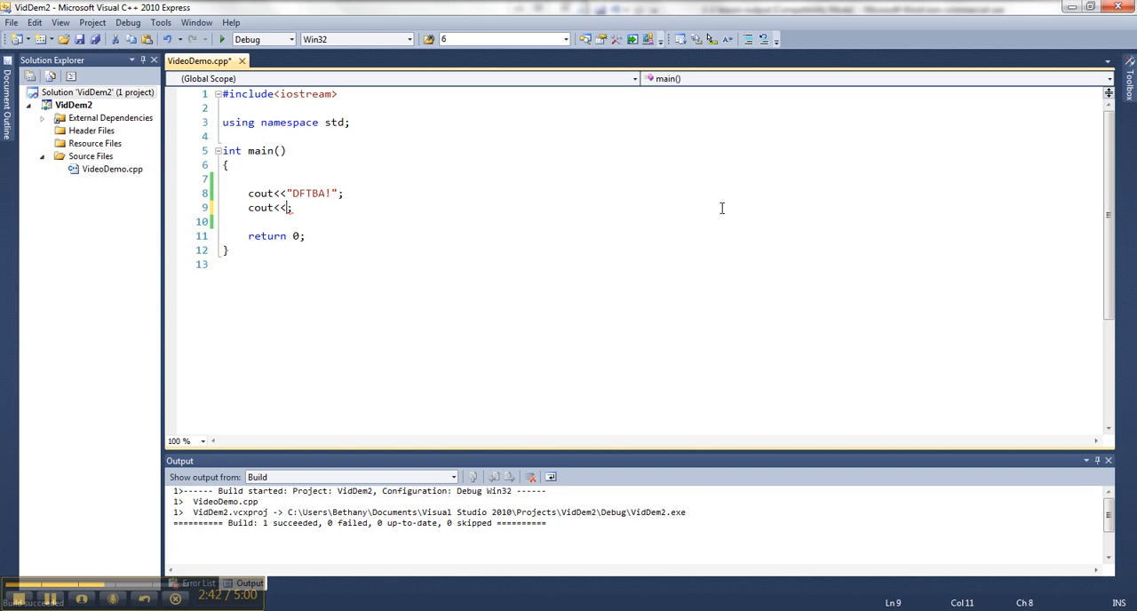
type("\"\\a\"")
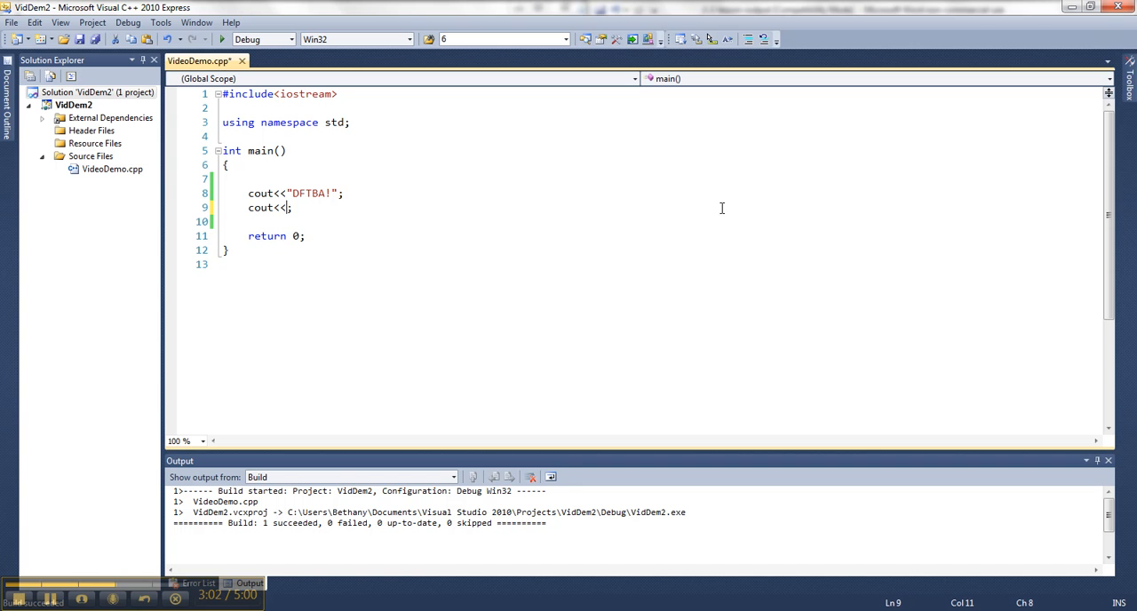
Change line 9 to cout<<"\n"; outputting the quoted newline escape
type("\\n")
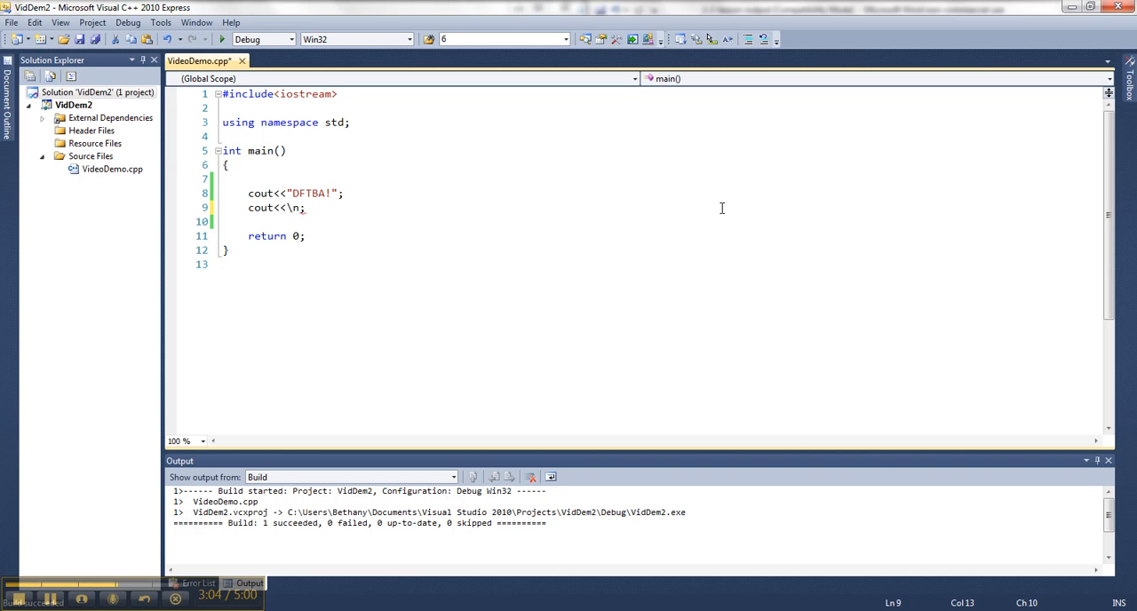
mouse_move(295, 206)
type("\"")
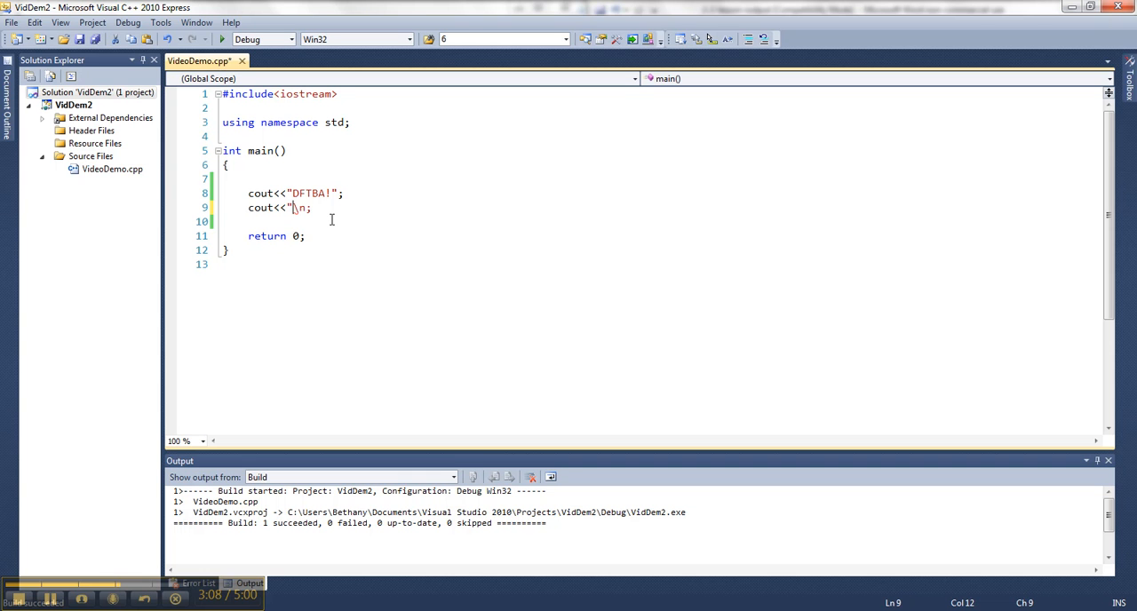
type("n")
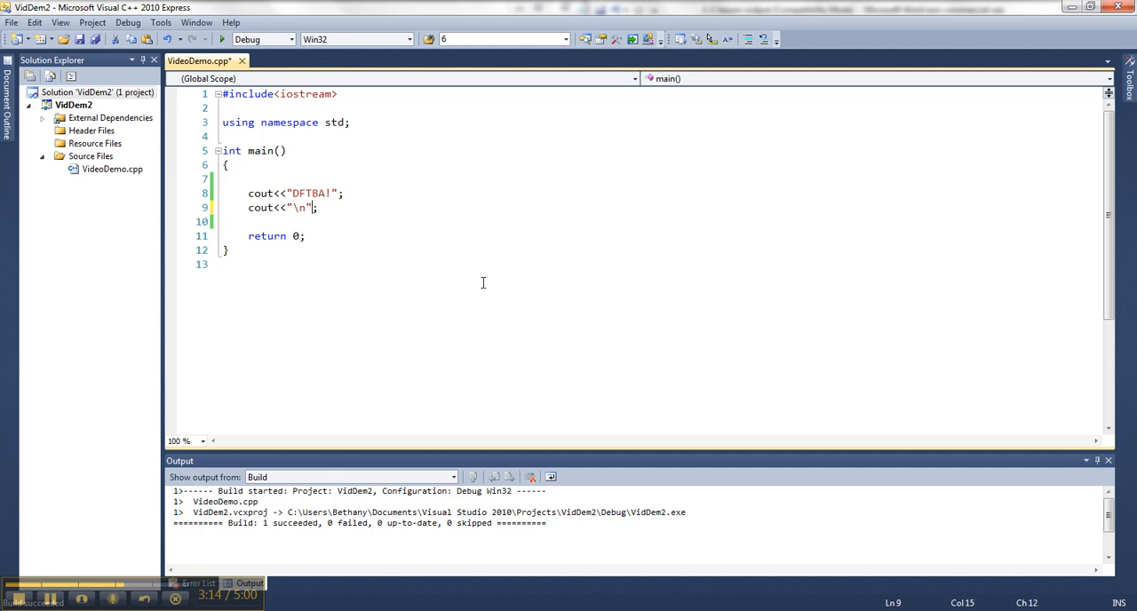
mouse_move(398, 373)
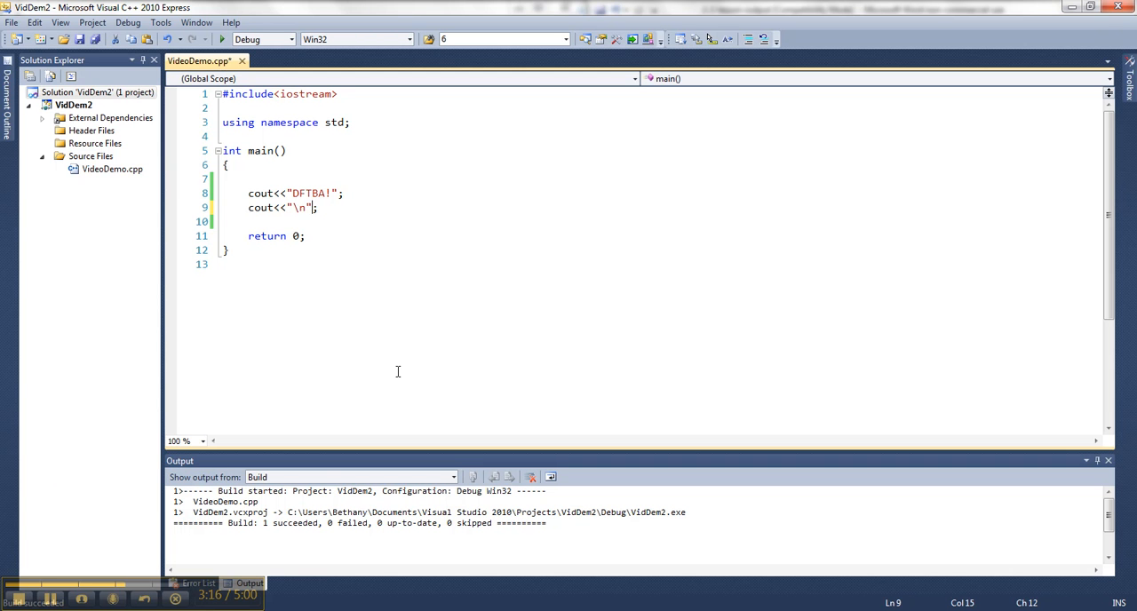